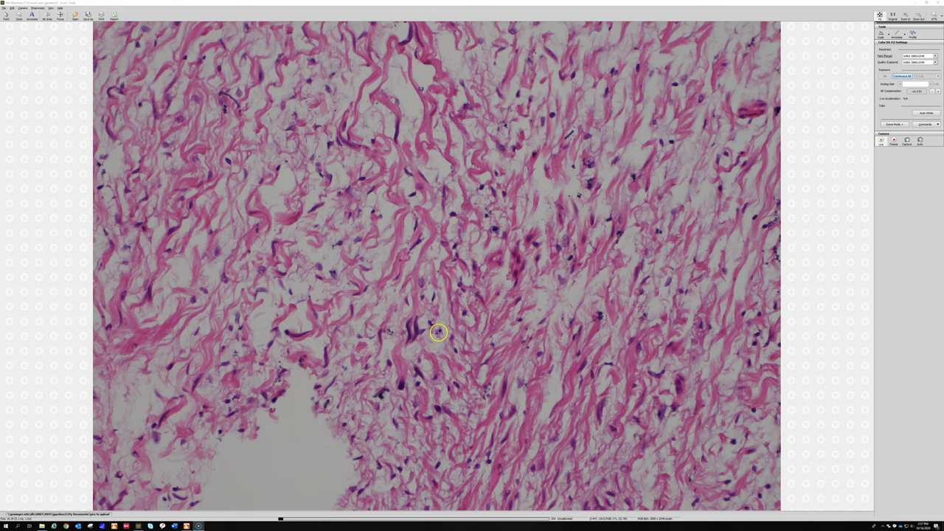
pyautogui.moveTo(412, 307)
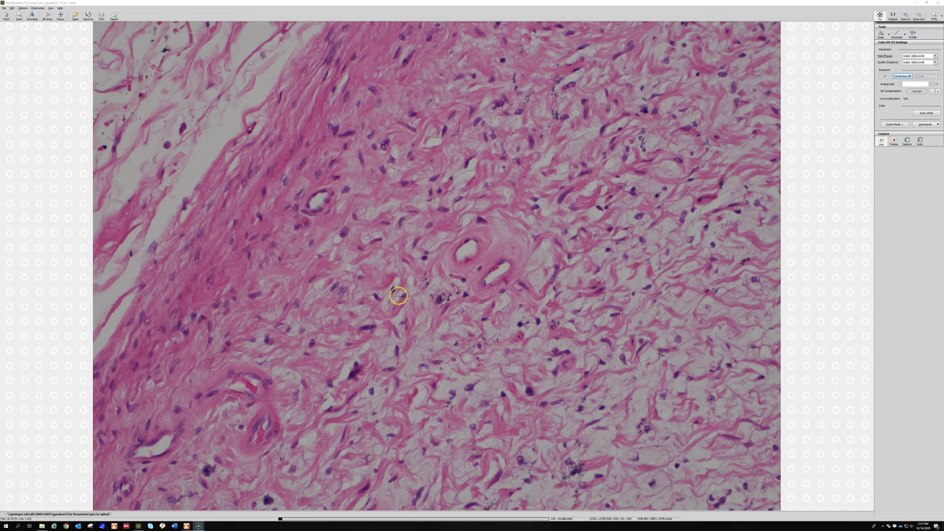
pyautogui.moveTo(448, 256)
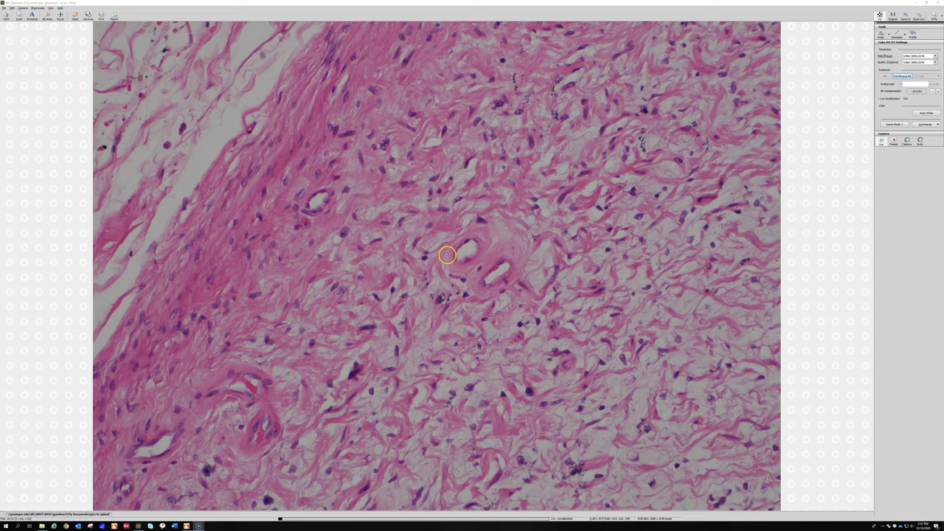